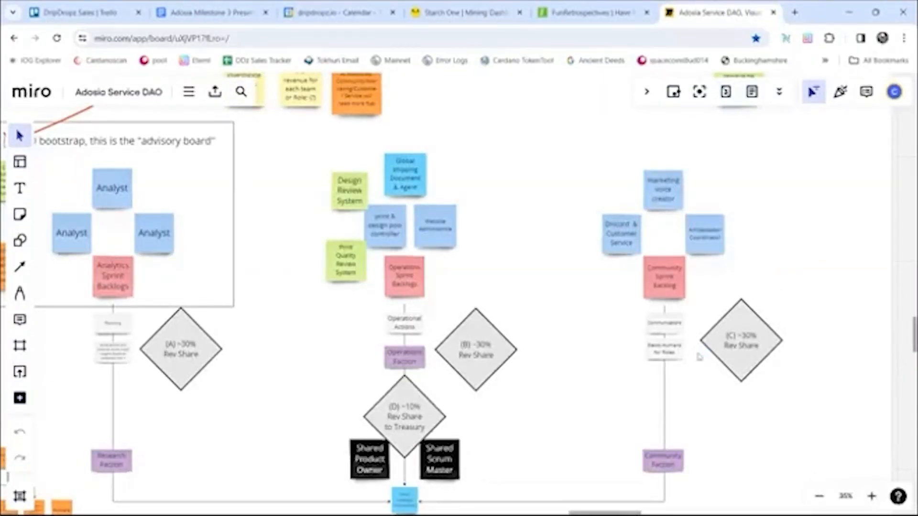
scroll("down", 3)
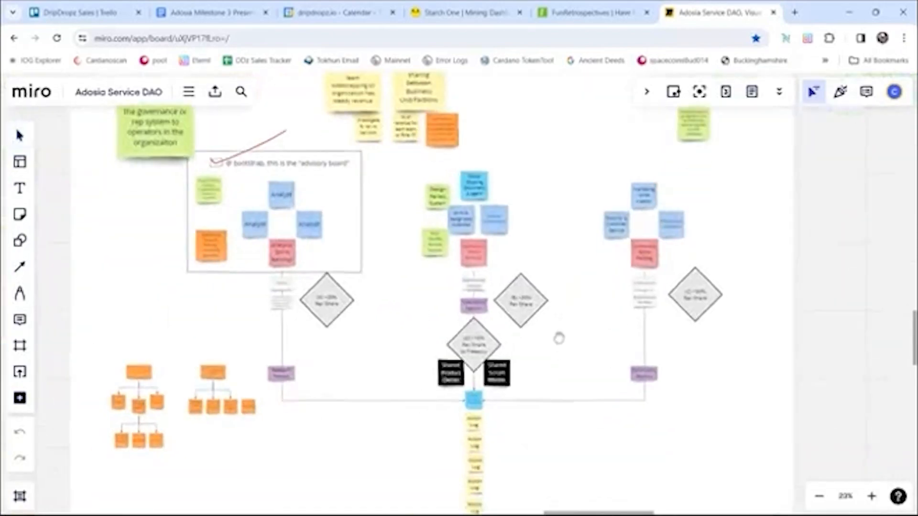